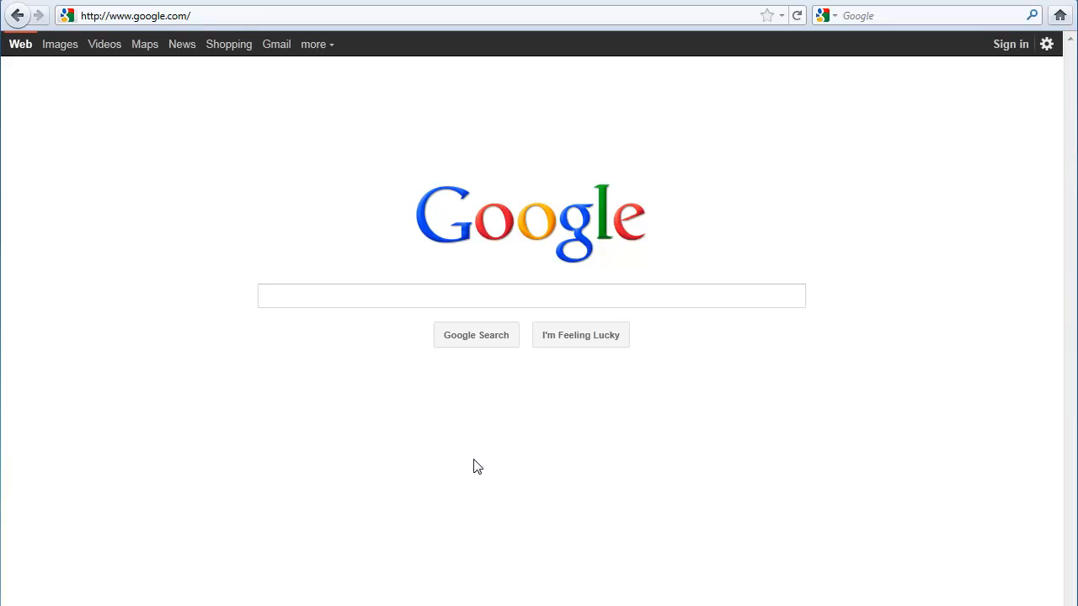
# Navigate Firefox from Google to secure.eznettools.net via the EZ-NetTools Login suggestion
pyautogui.click(531, 297)
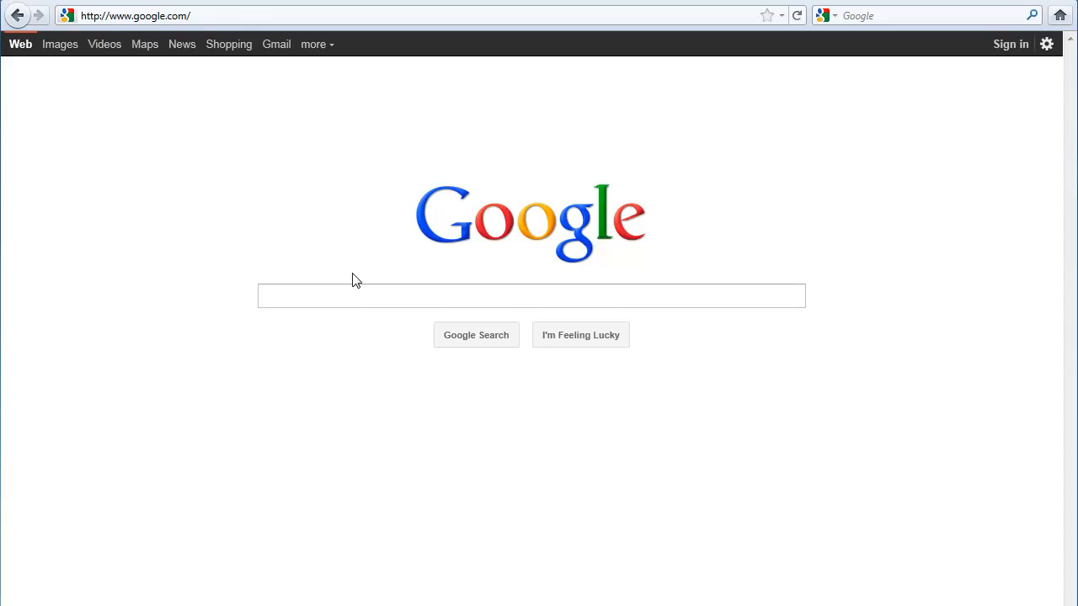
pyautogui.click(199, 16)
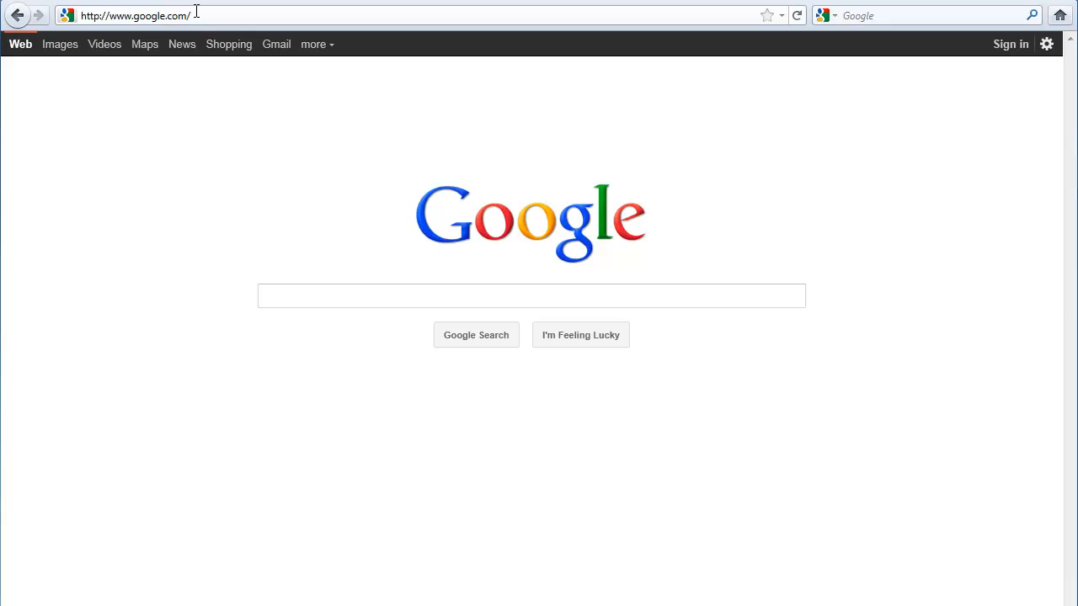
pyautogui.click(139, 14)
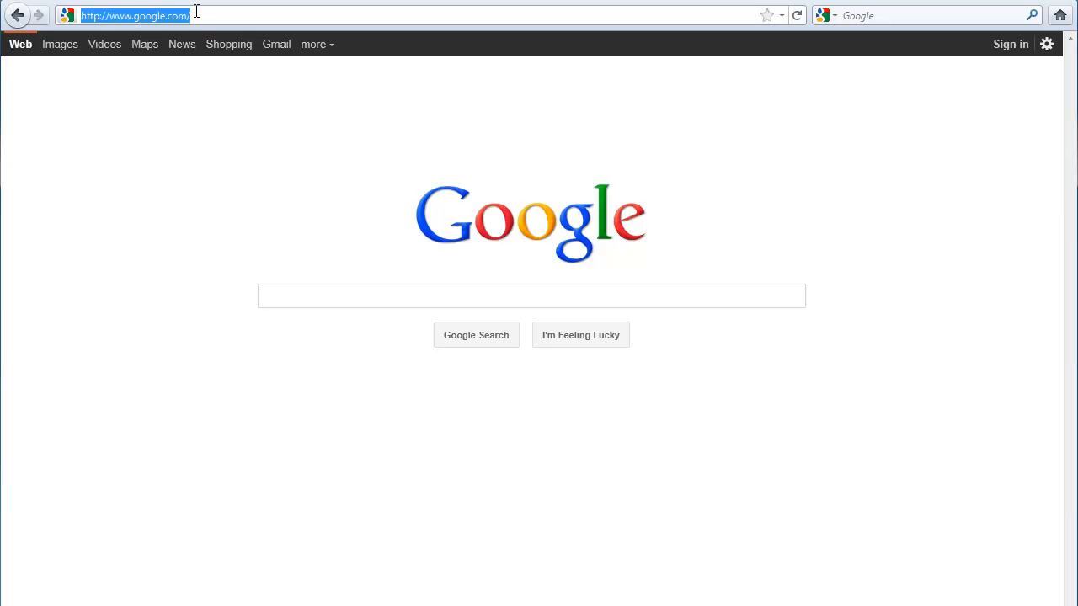
pyautogui.write('secure.')
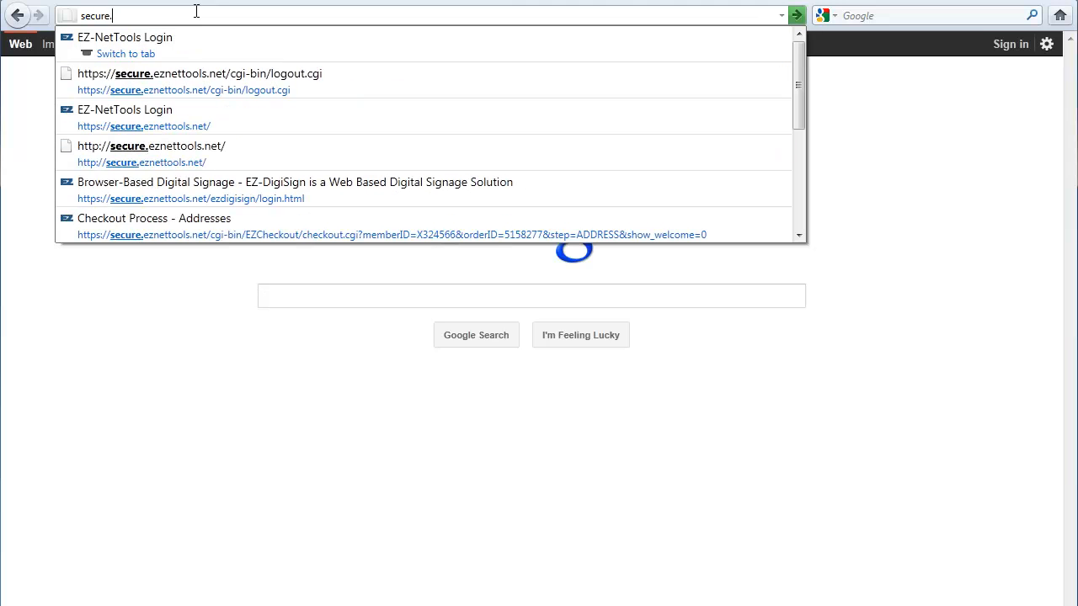
pyautogui.write('eznettools')
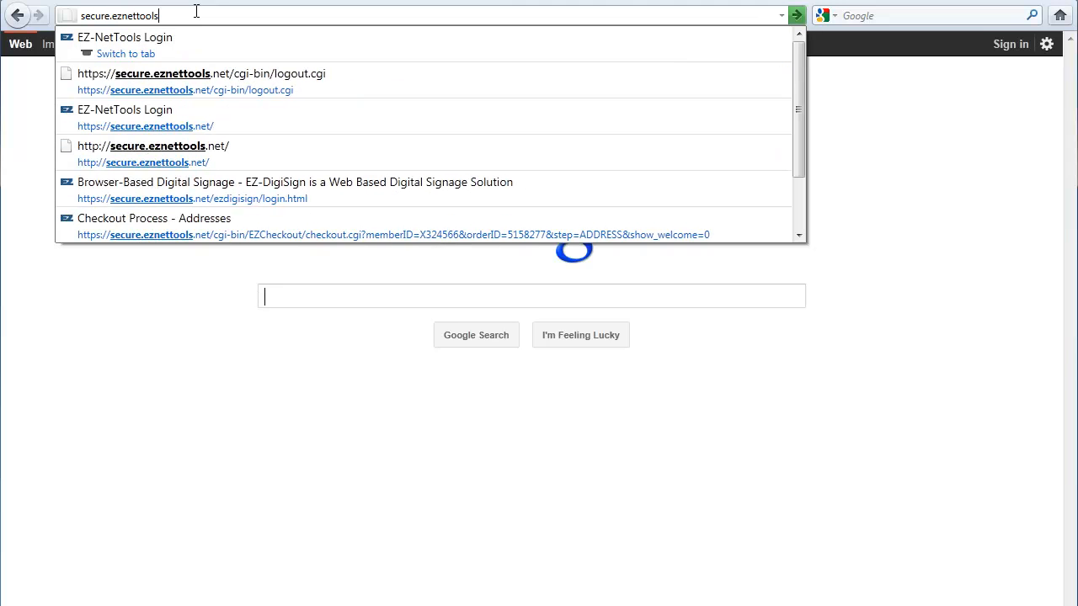
pyautogui.click(144, 118)
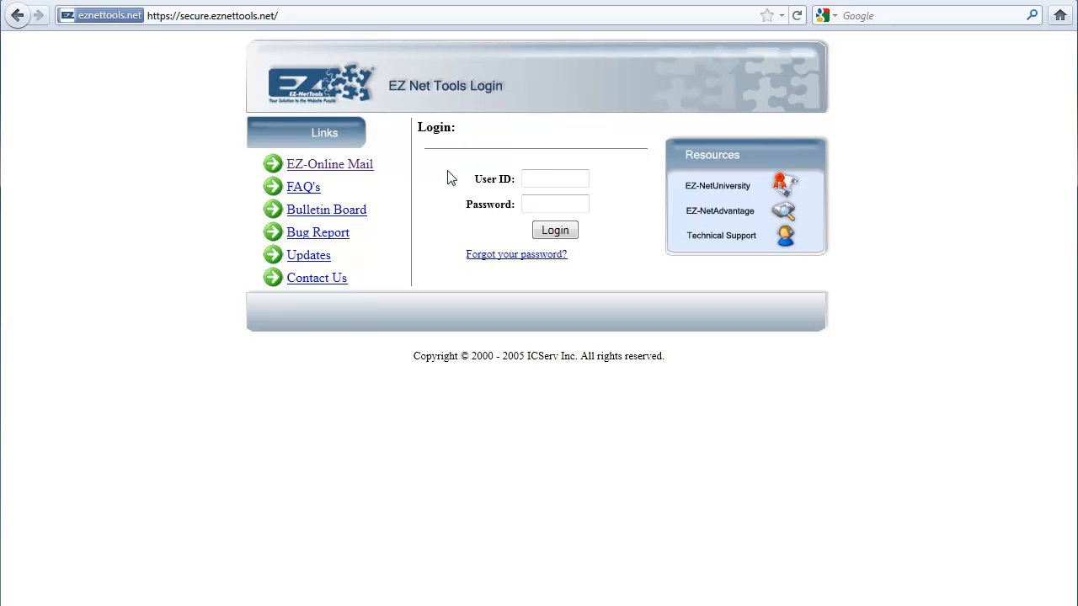
# Log in with the member User ID and password to reach Administrative Tools
pyautogui.rightClick(556, 178)
pyautogui.write('X375193')
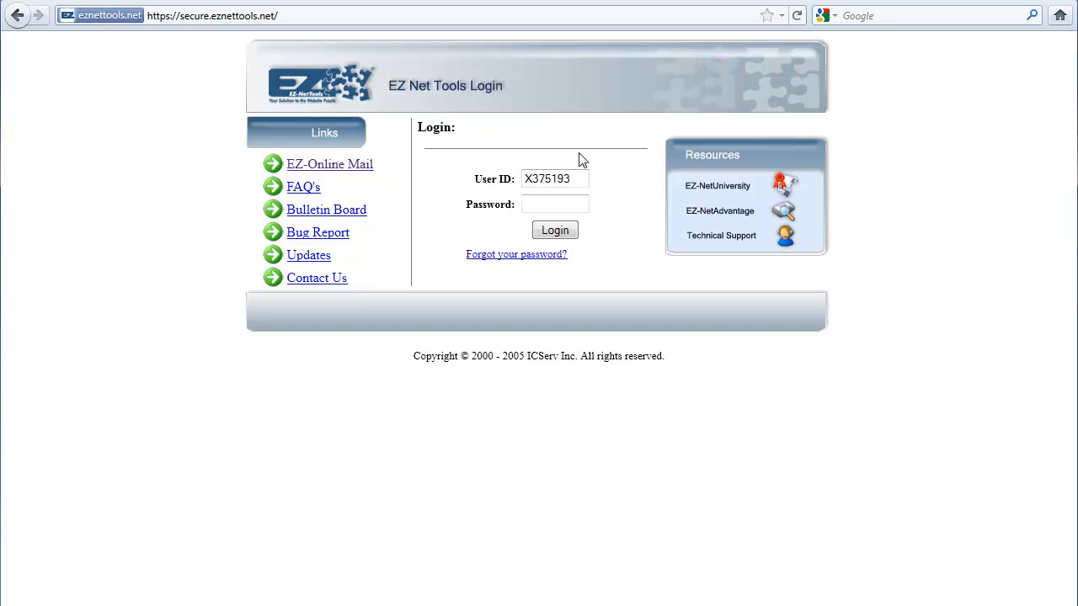
pyautogui.click(576, 178)
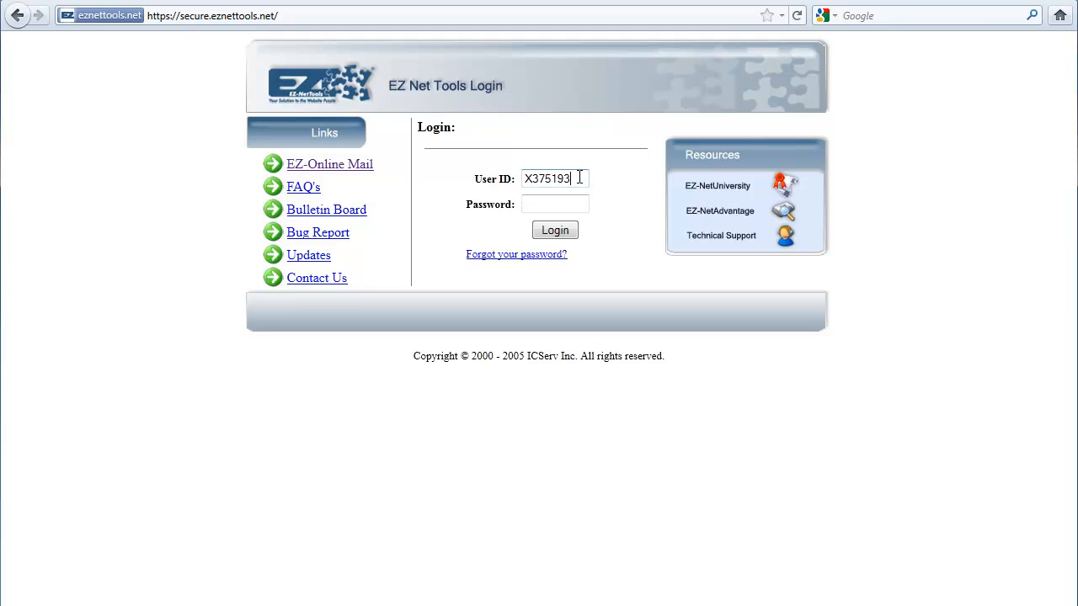
pyautogui.click(556, 204)
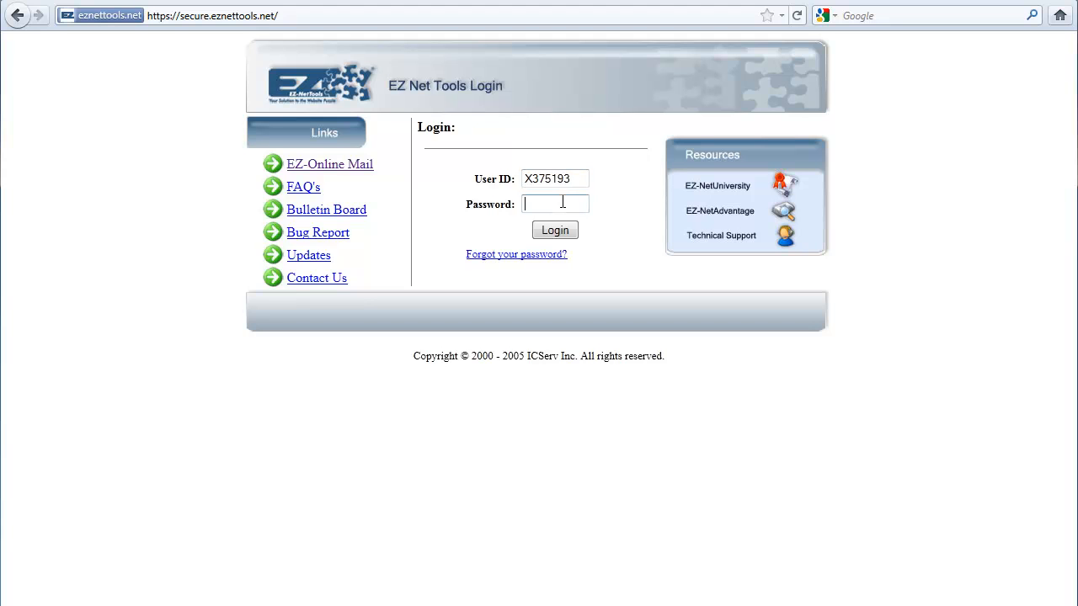
pyautogui.write('••••••')
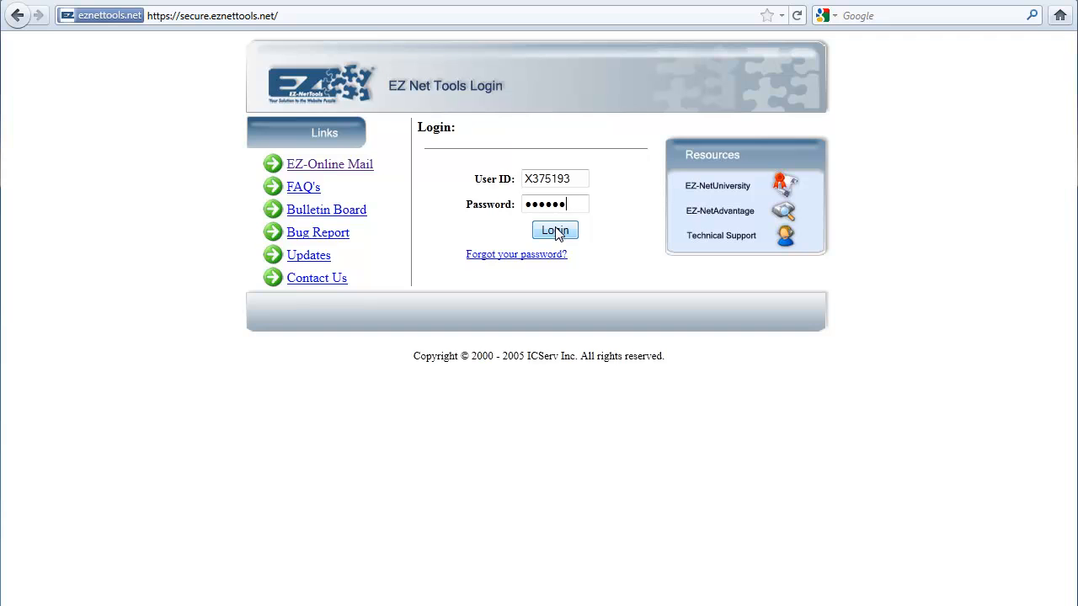
pyautogui.click(554, 230)
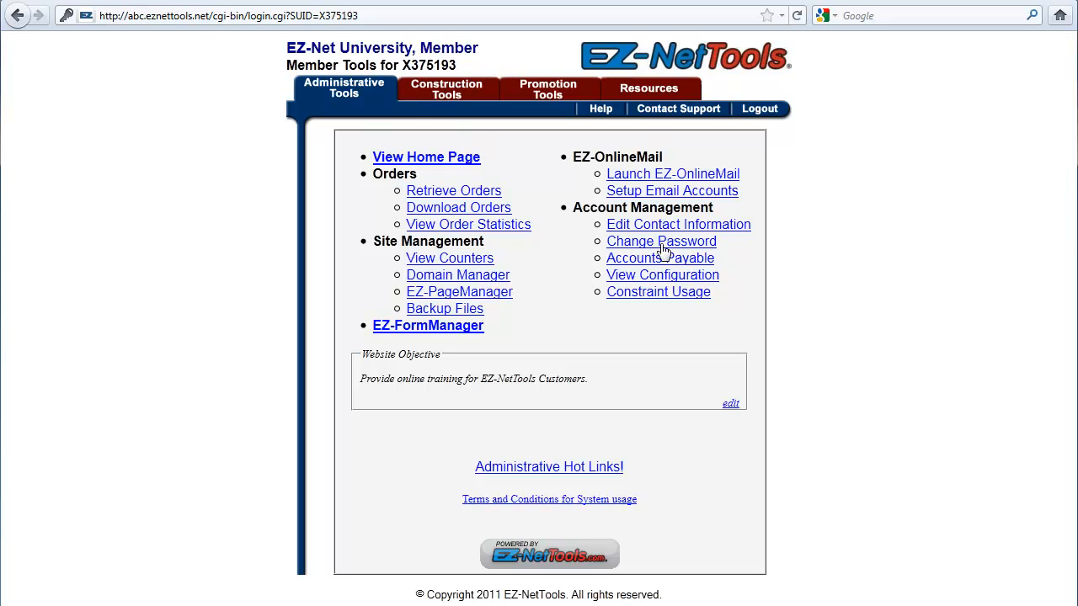
# Go to Change Password under Account Management
pyautogui.click(660, 241)
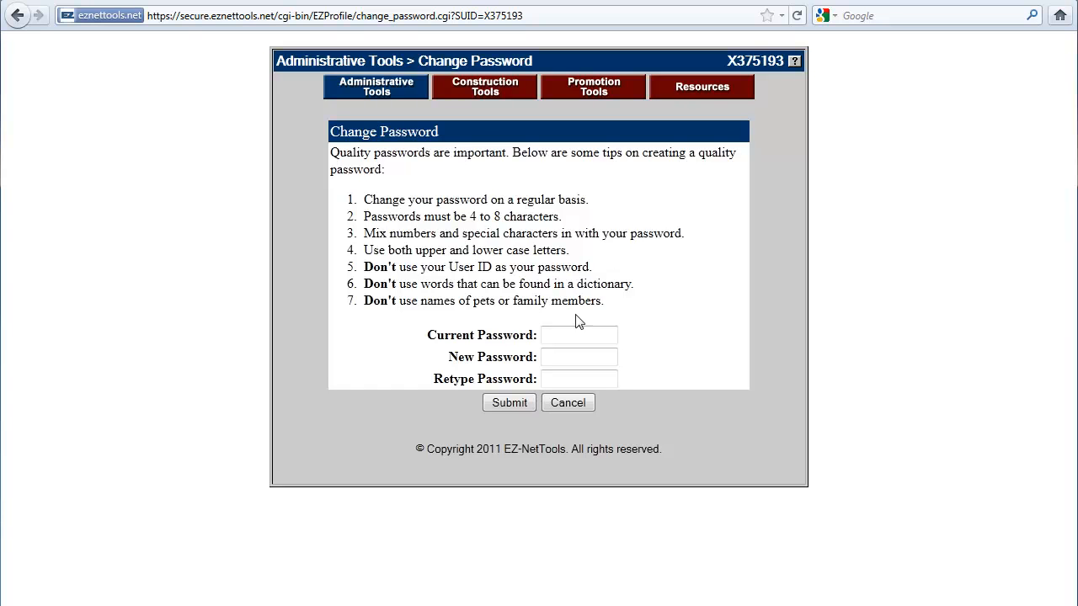
# Cancel the Change Password form with nothing entered, returning to Administrative Tools
pyautogui.click(579, 335)
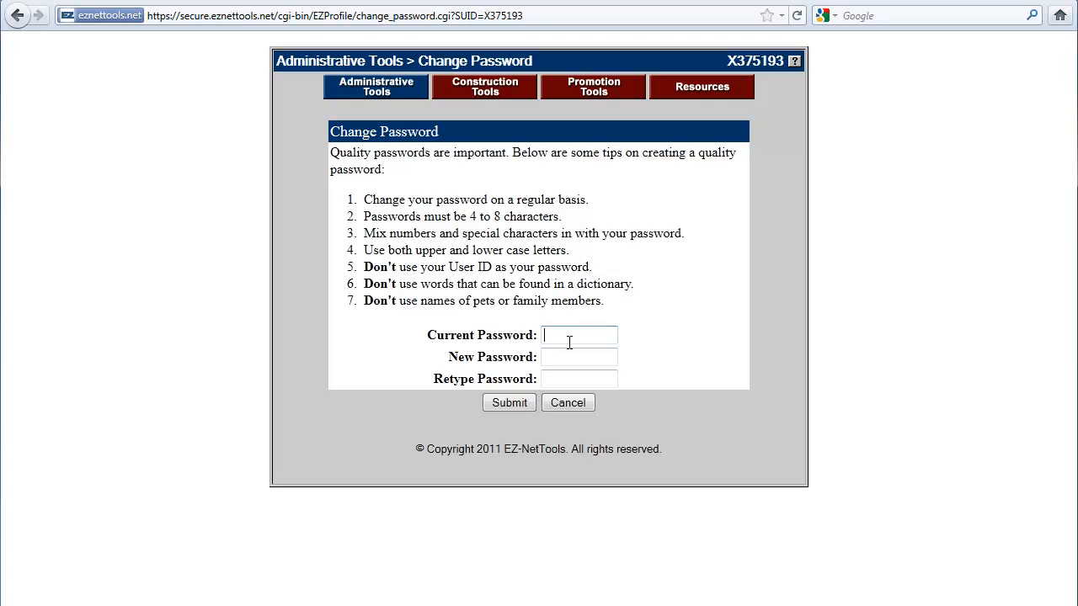
pyautogui.click(579, 379)
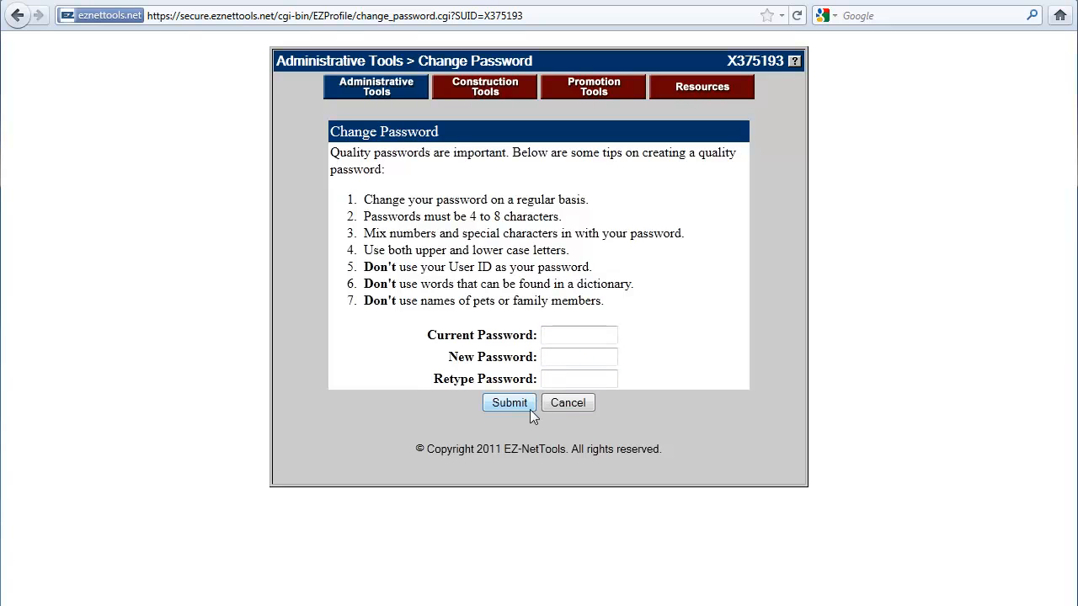
pyautogui.click(568, 402)
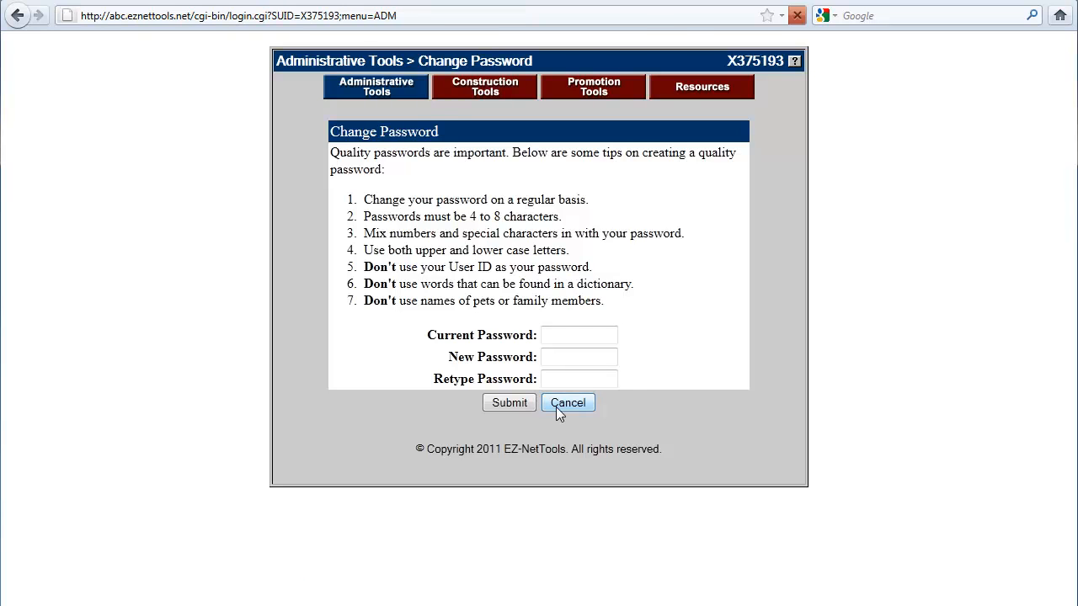
pyautogui.click(567, 402)
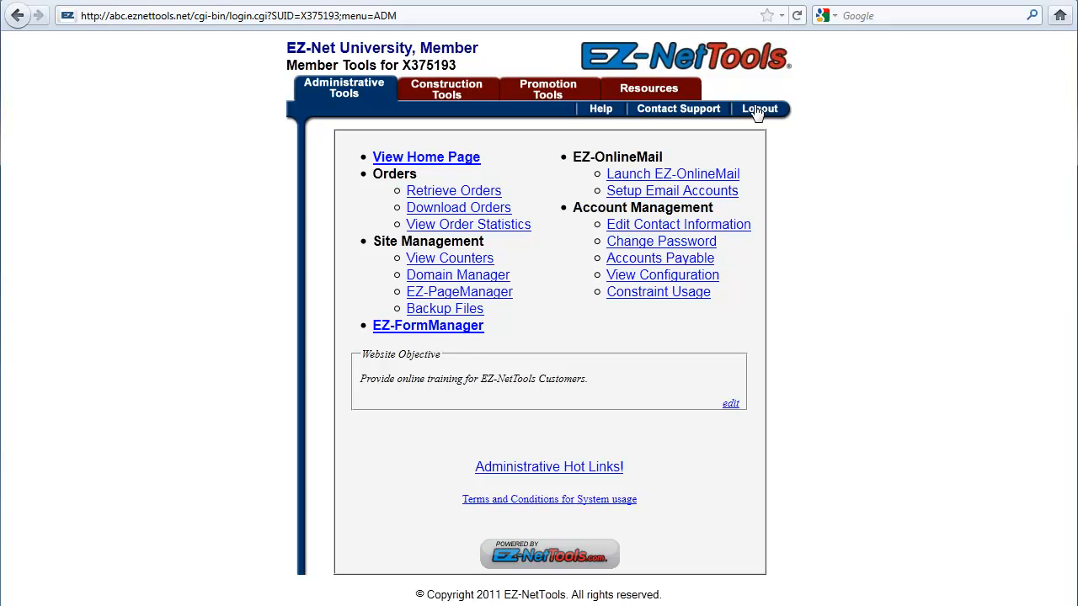
pyautogui.click(761, 108)
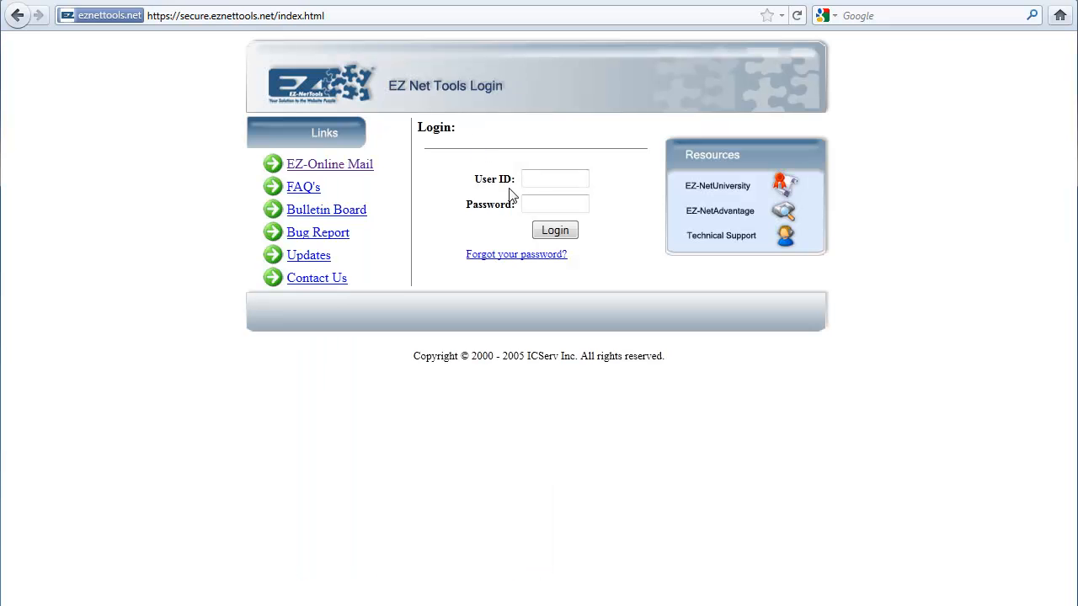
pyautogui.write('X375193')
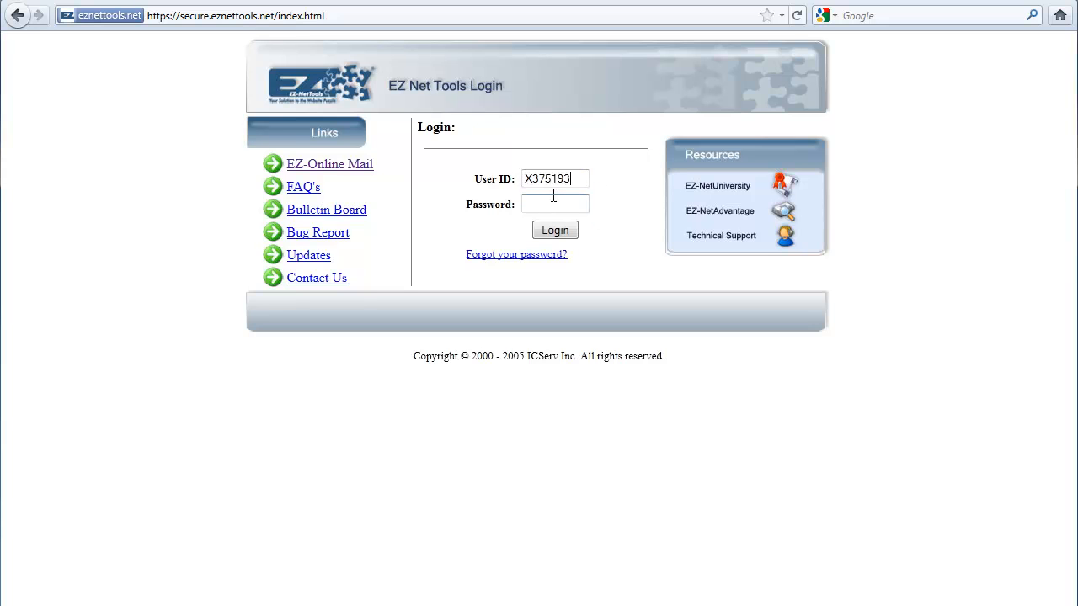
pyautogui.write('••••')
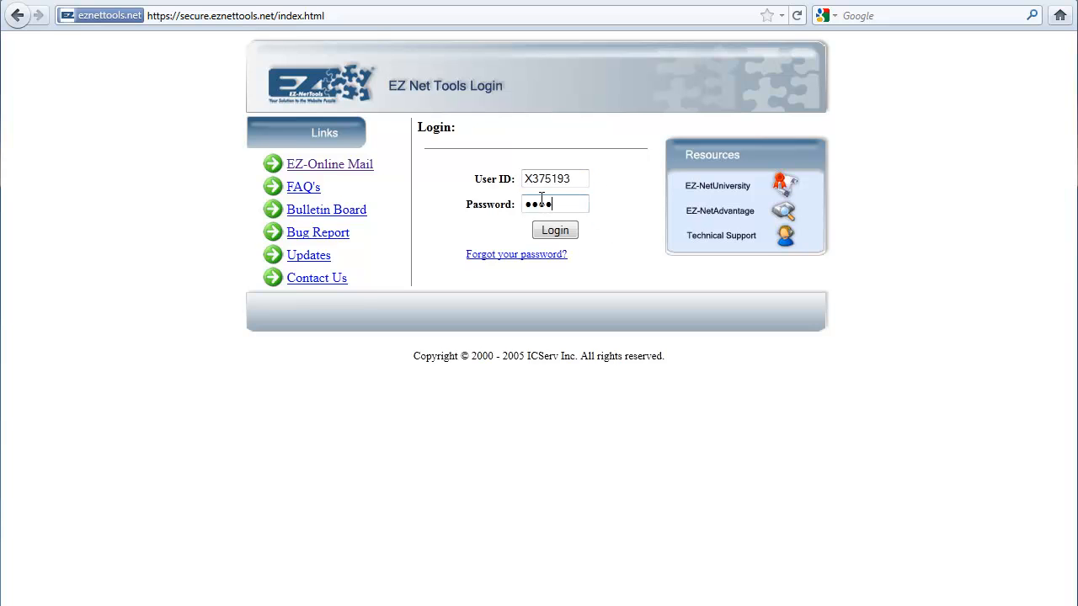
pyautogui.click(556, 229)
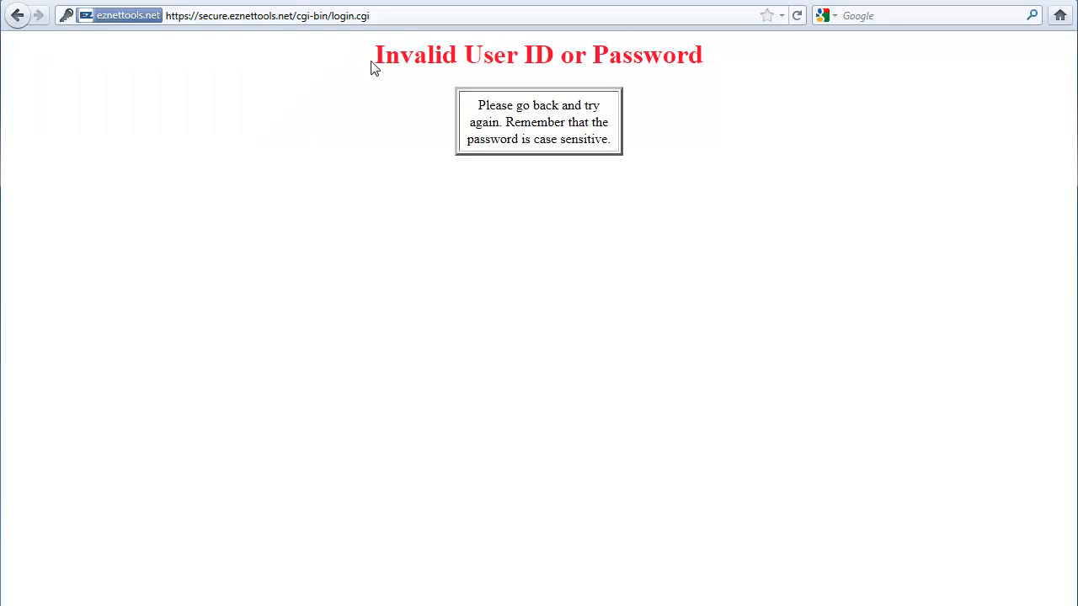
pyautogui.moveTo(20, 20)
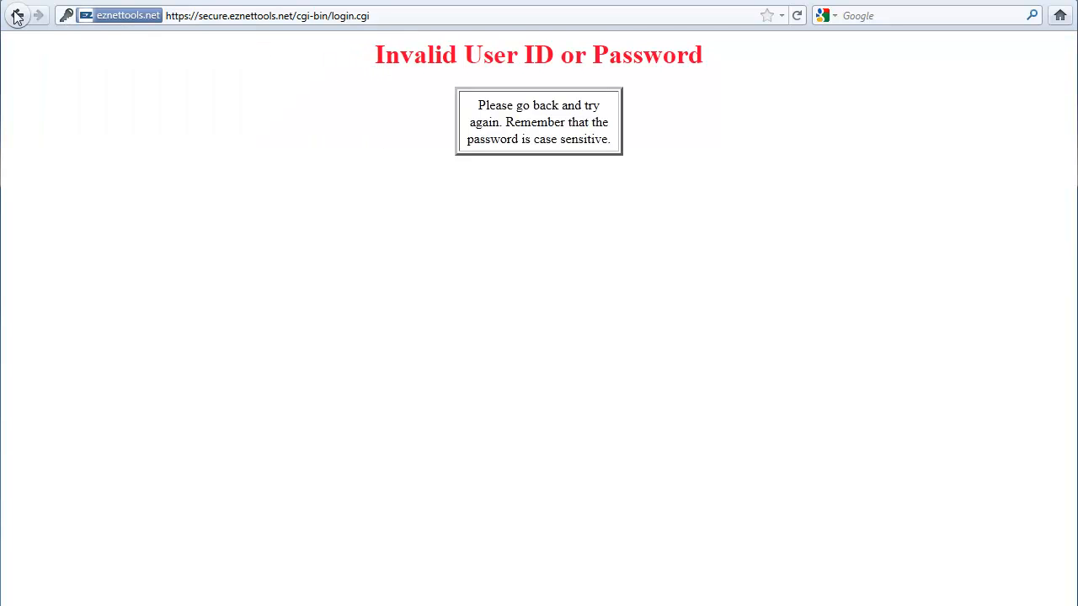
pyautogui.click(14, 19)
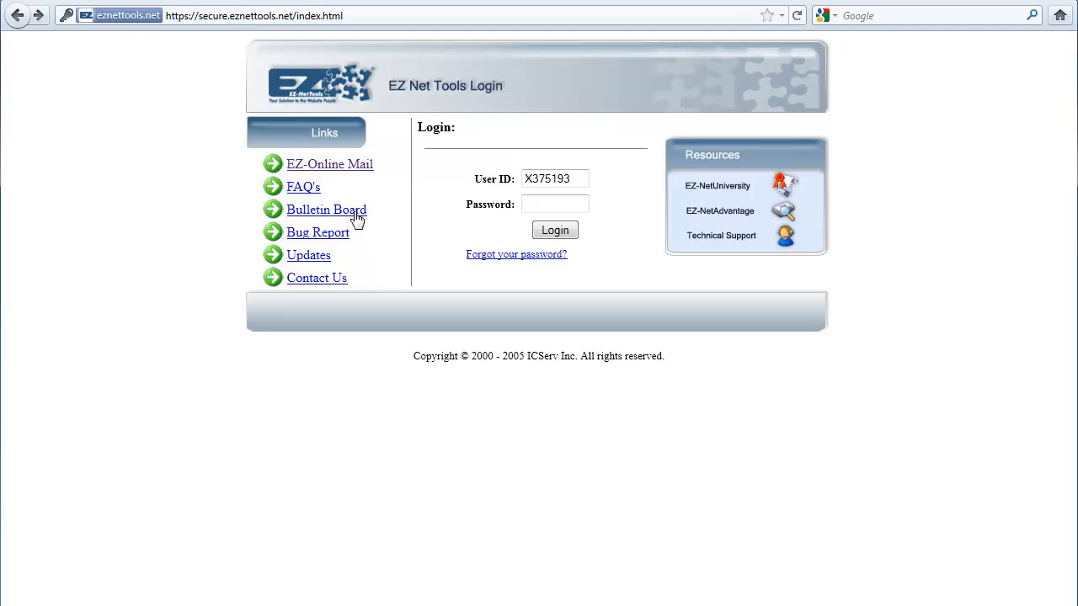
pyautogui.moveTo(513, 260)
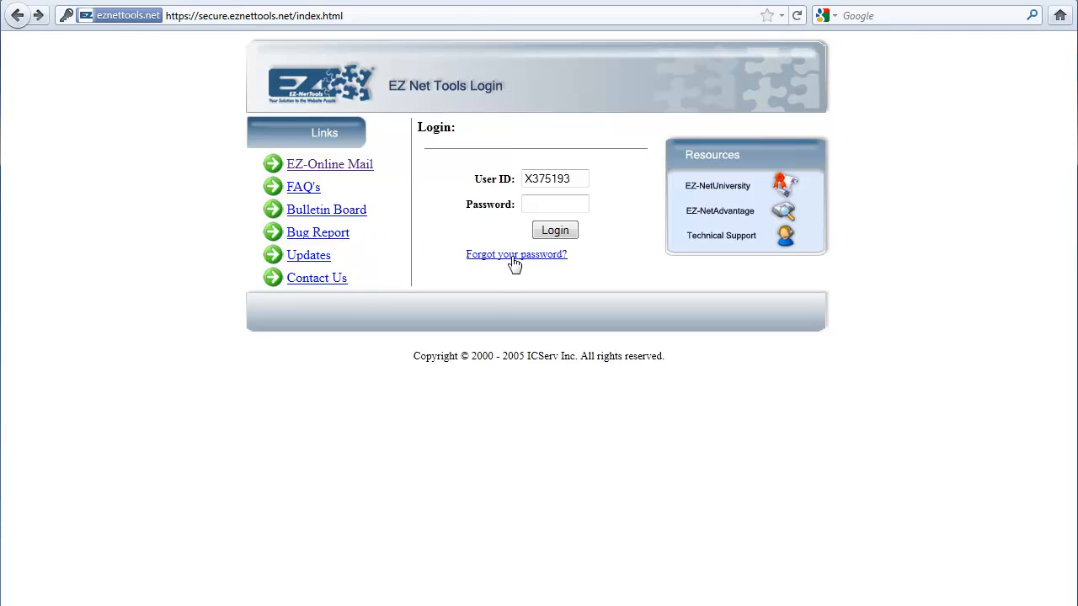
pyautogui.click(515, 253)
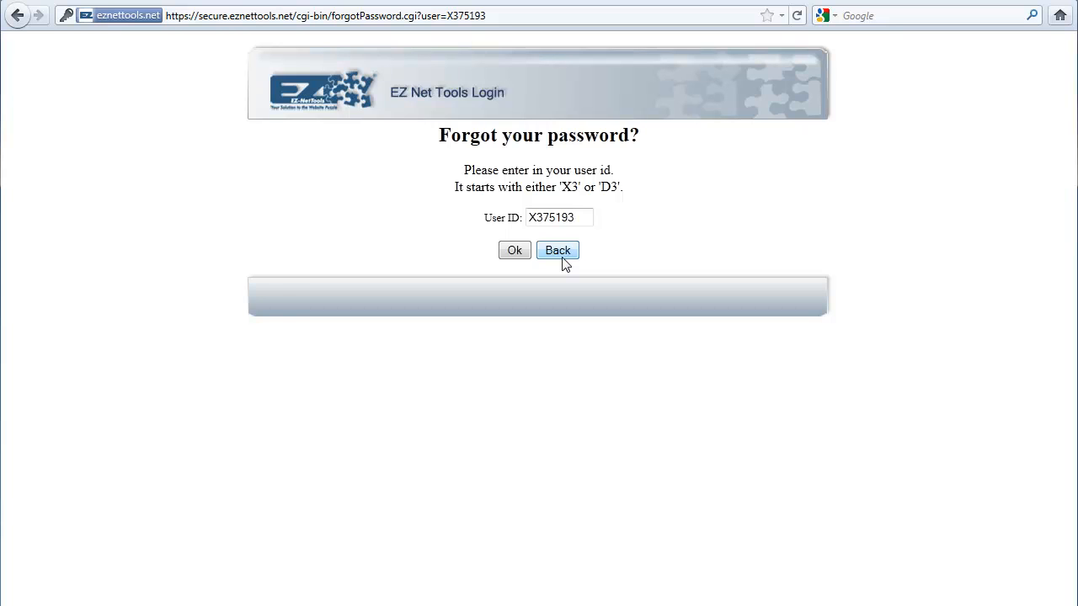
pyautogui.moveTo(552, 266)
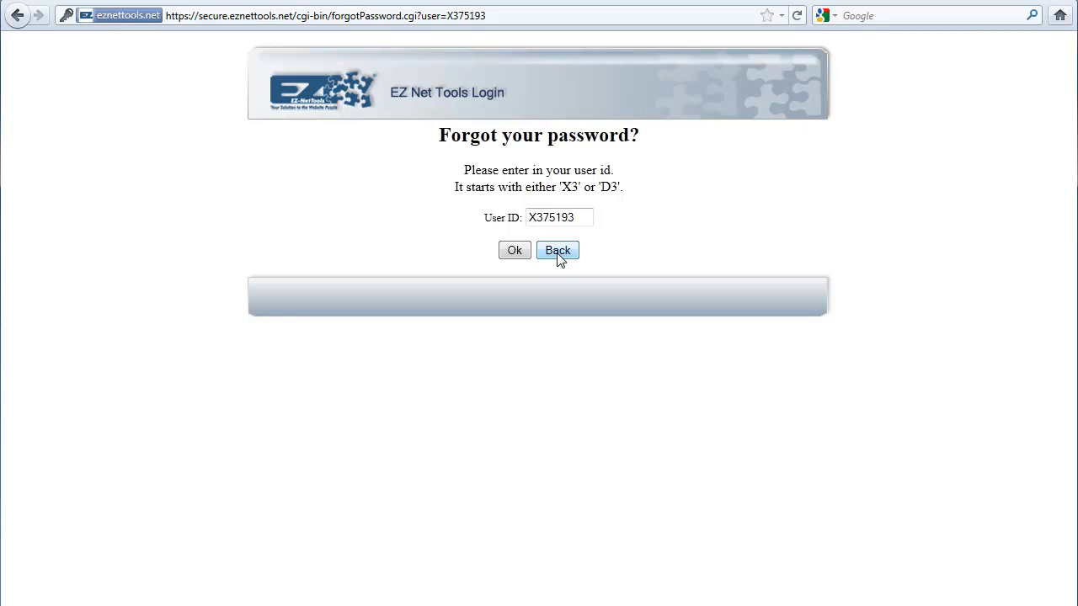
pyautogui.click(557, 249)
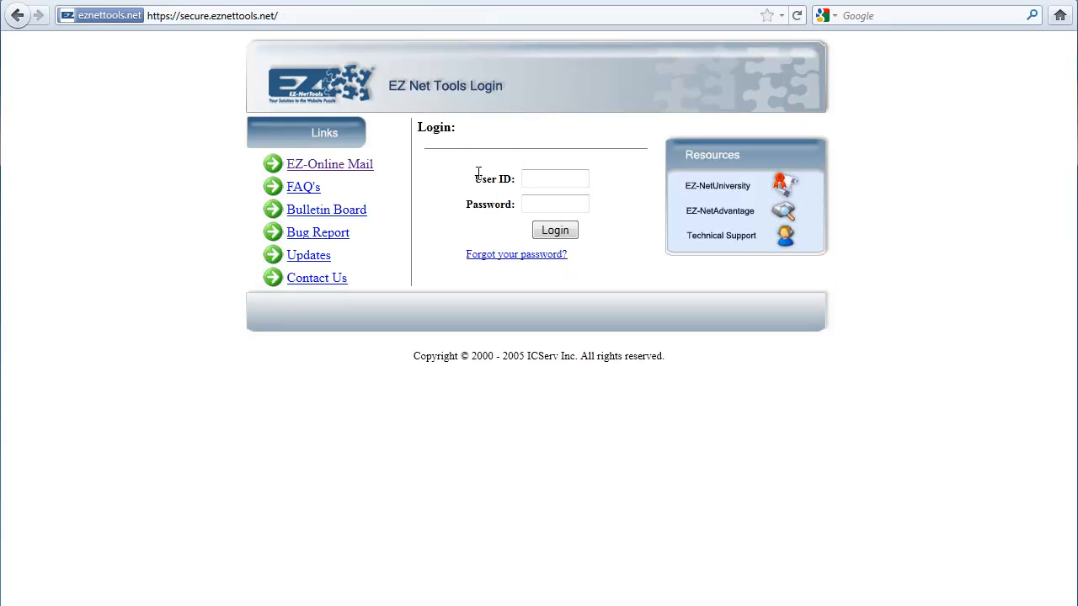
pyautogui.moveTo(416, 127)
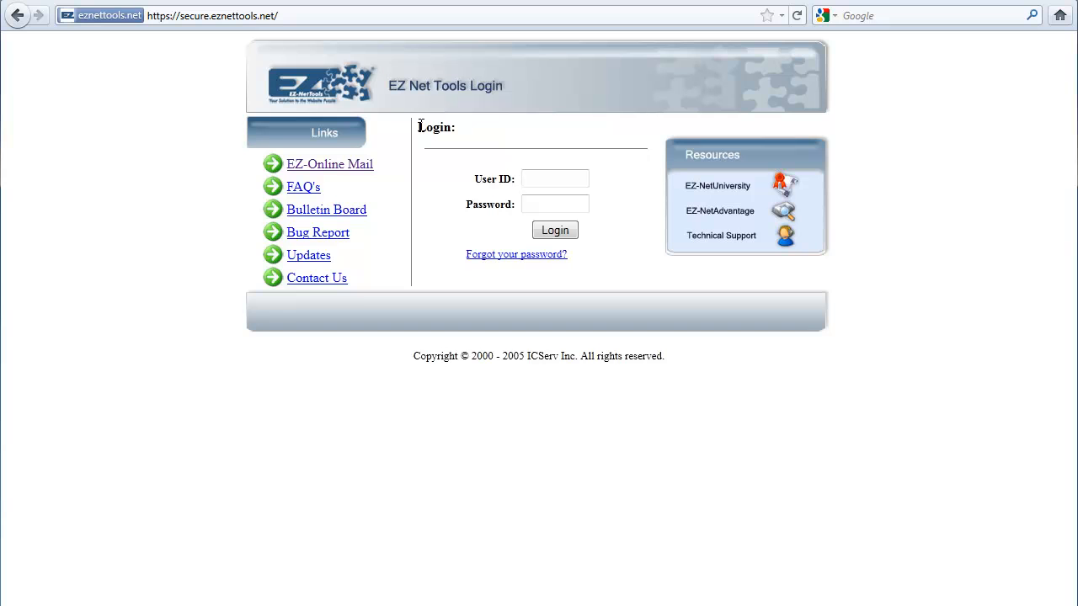
pyautogui.moveTo(526, 178)
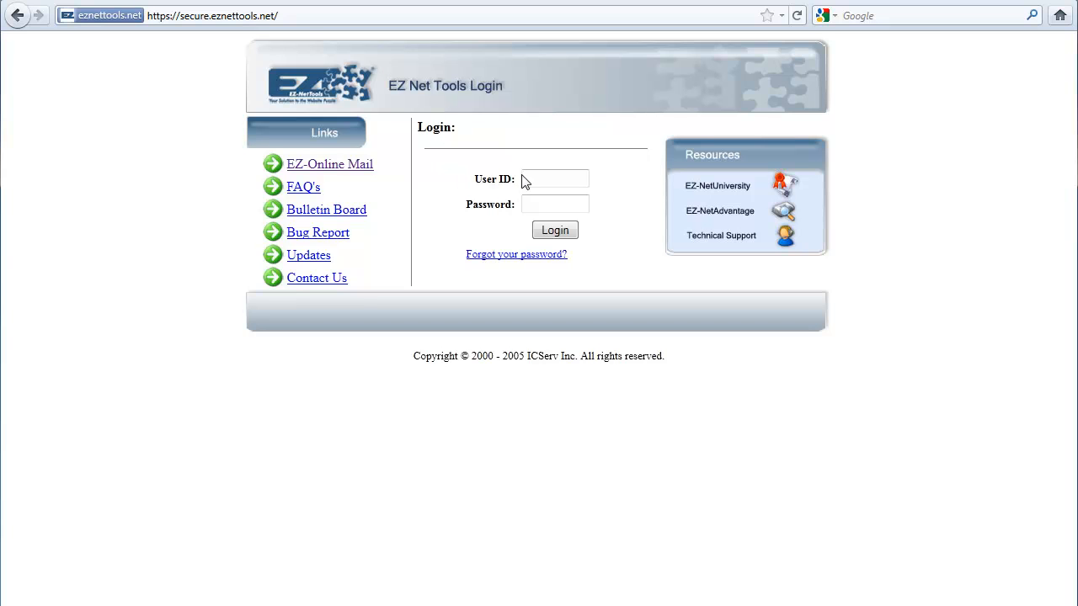
pyautogui.click(555, 178)
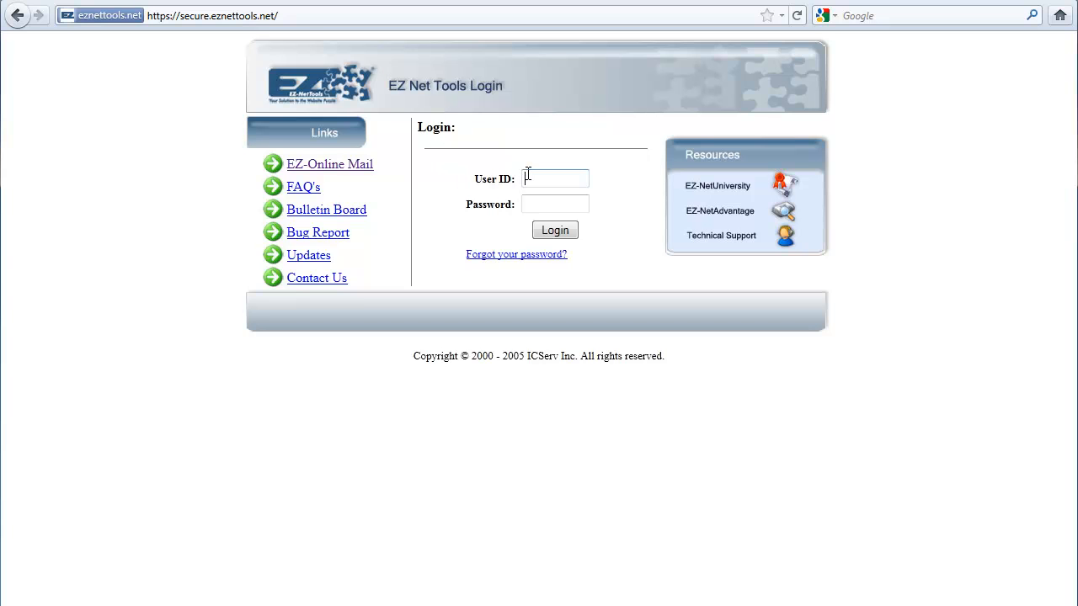
pyautogui.rightClick(554, 179)
pyautogui.write('X375193')
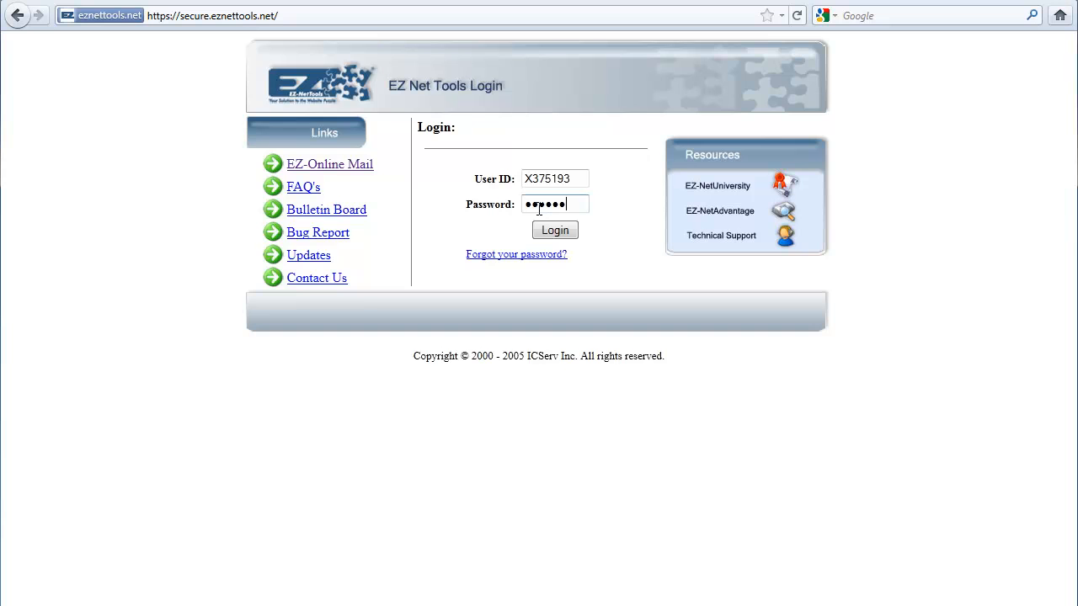
pyautogui.click(554, 229)
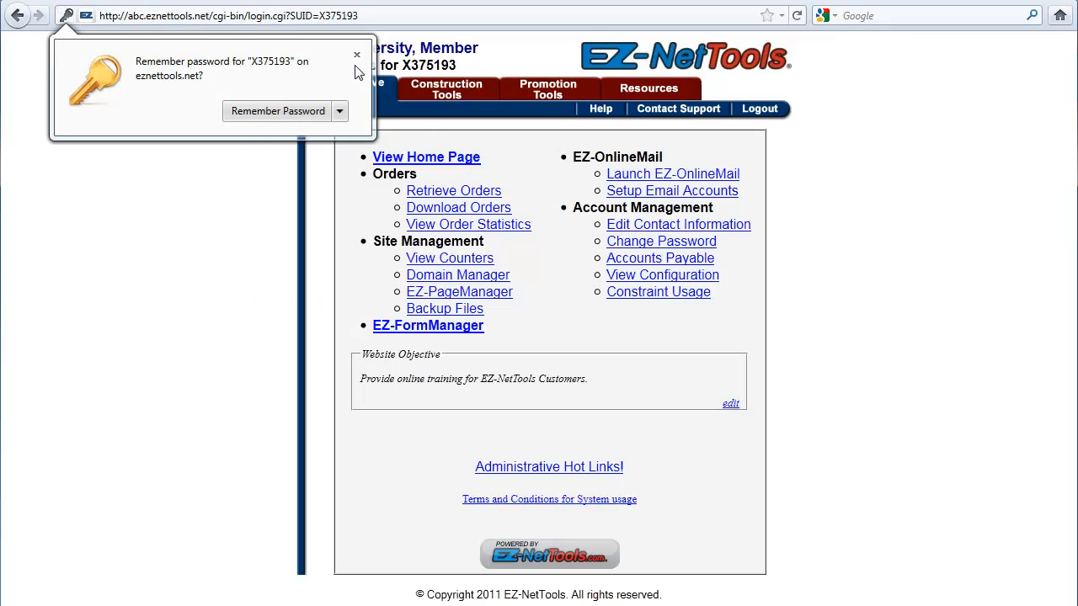
pyautogui.click(330, 54)
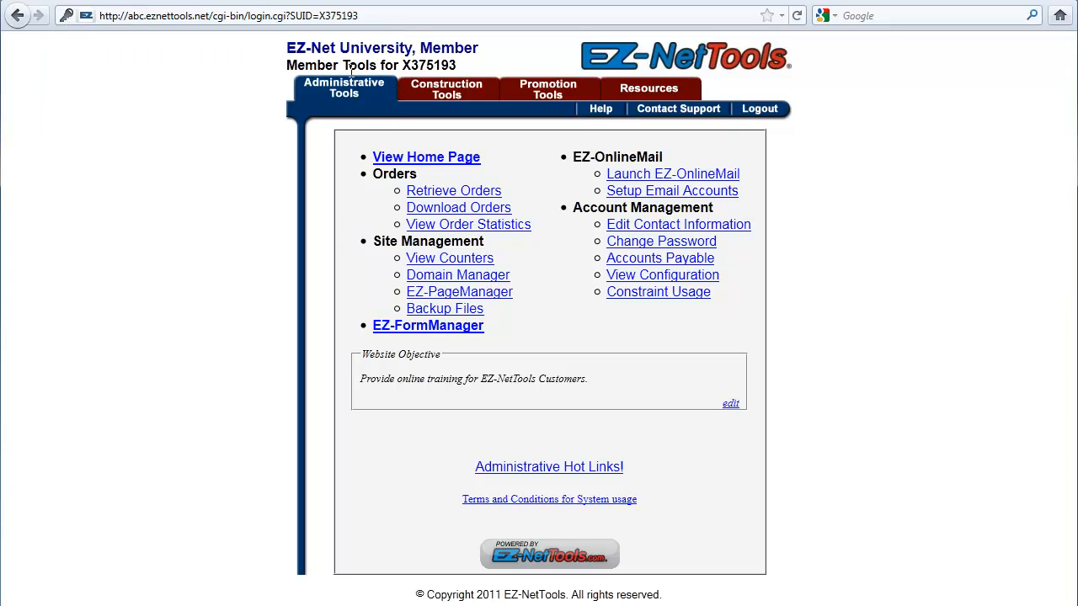
pyautogui.moveTo(570, 333)
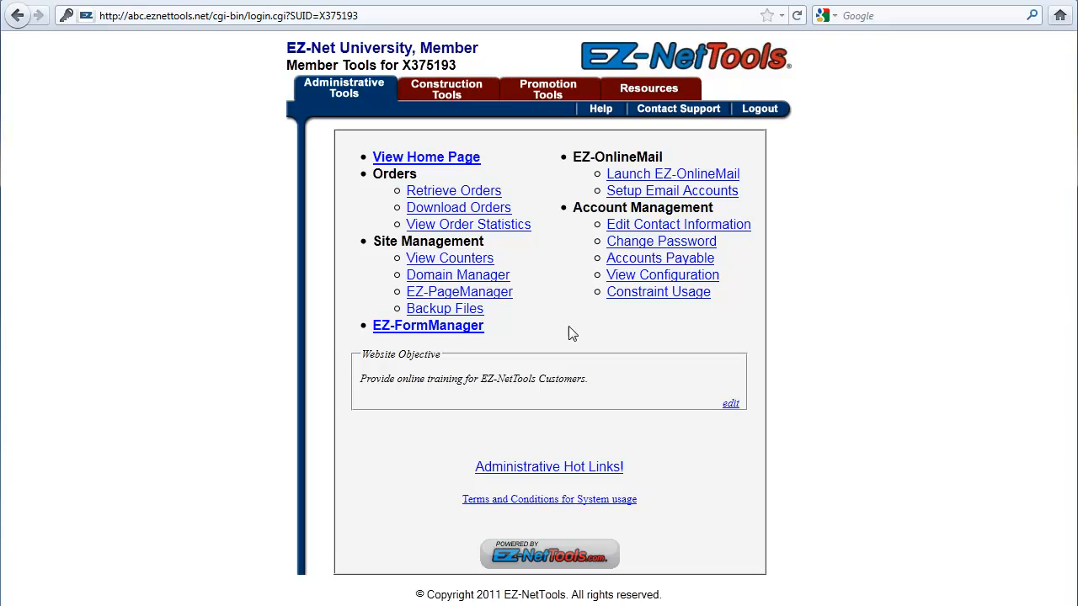